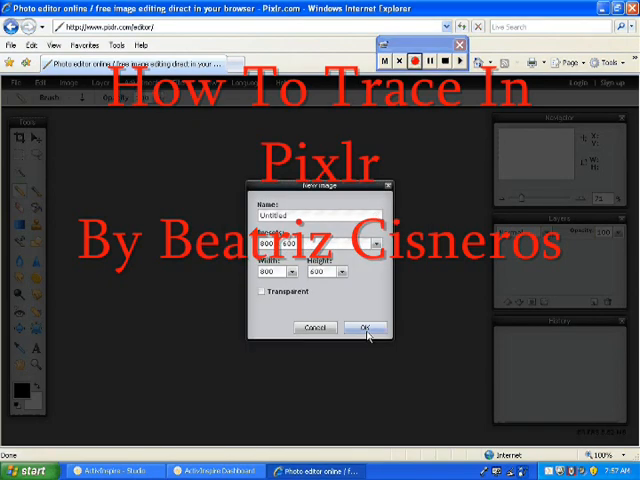
Confirm the New image dialog to get a blank white canvas
click(368, 328)
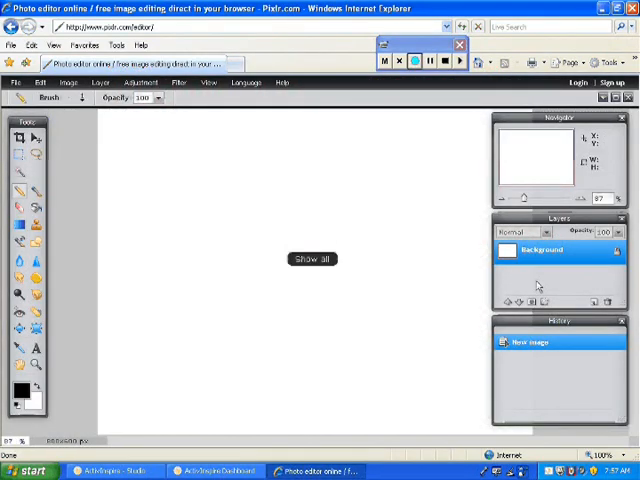
click(94, 82)
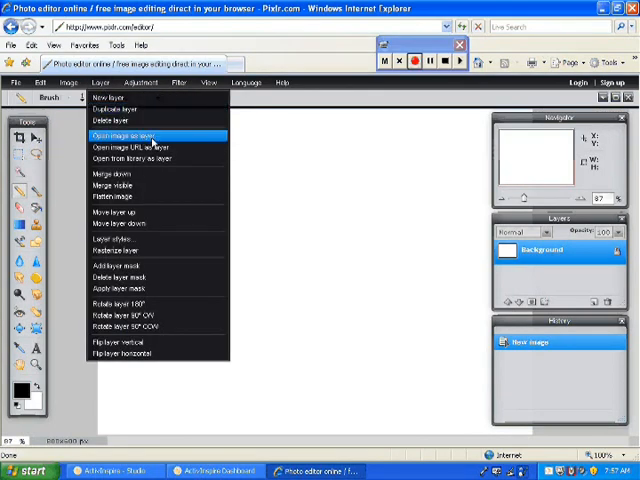
Load the classroom photo from the computer as a new layer over the white background
click(120, 136)
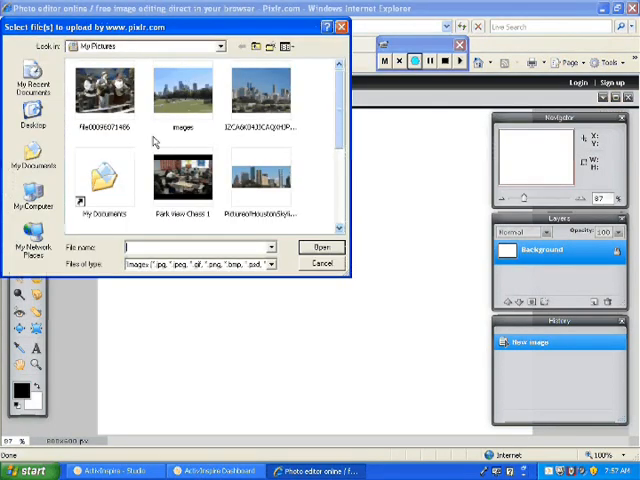
click(180, 176)
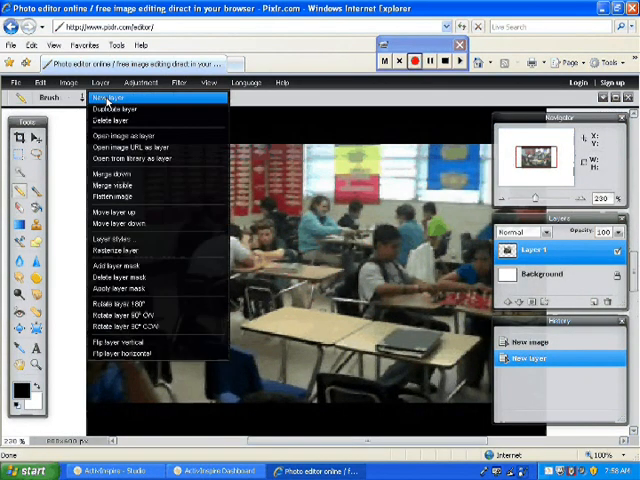
Add an empty tracing layer above the classroom photo
click(106, 96)
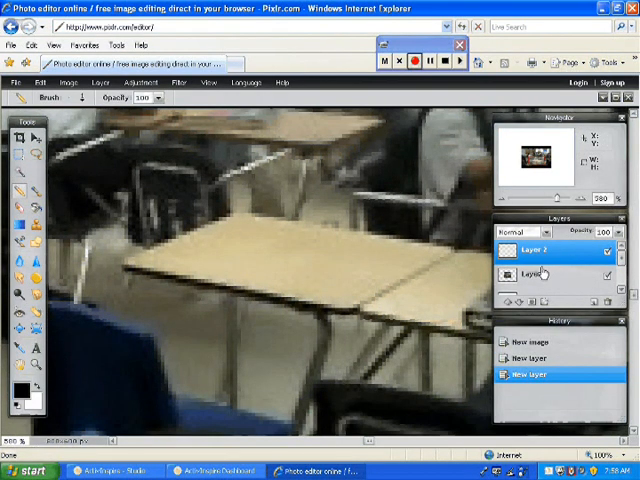
Pencil-trace black lines along the desk top's front edges on Layer 2
click(82, 98)
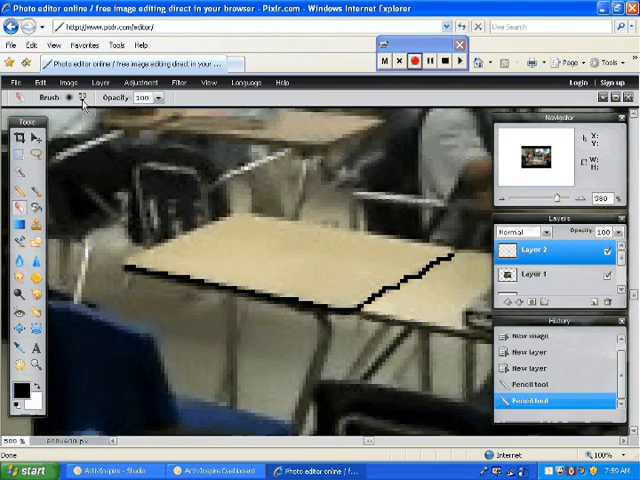
Pencil-trace the remaining edges to close the black outline around the desk top
click(82, 96)
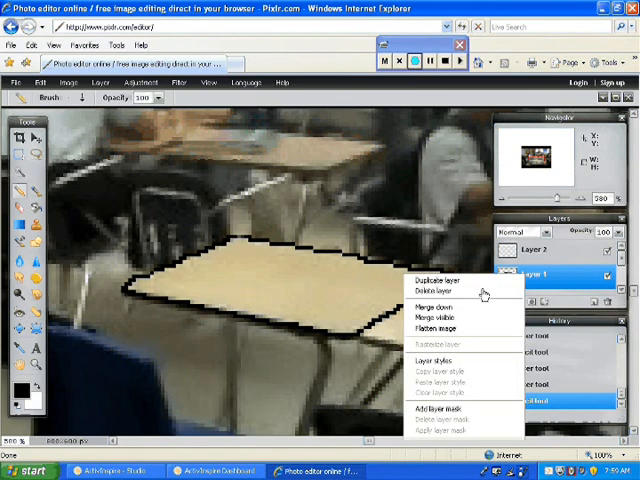
Delete the photo layer, leaving the black outline on white, and erase stray marks
click(430, 292)
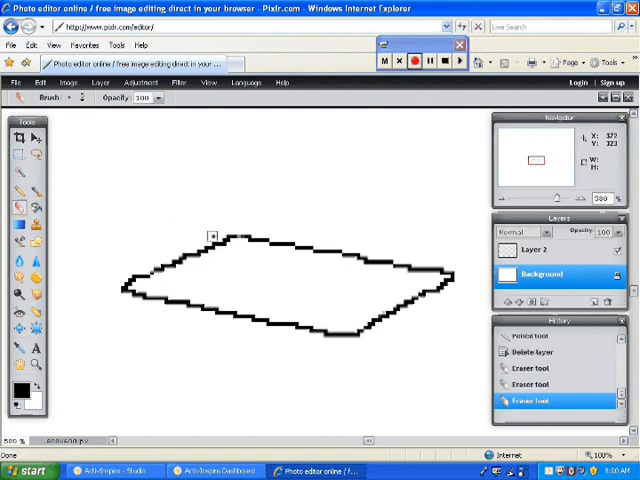
click(536, 250)
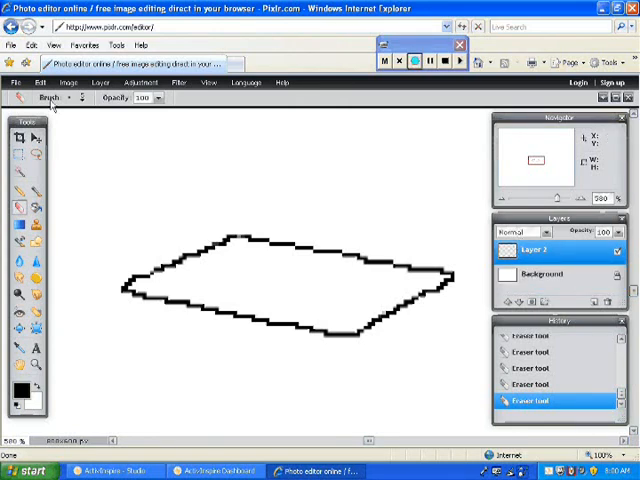
click(40, 82)
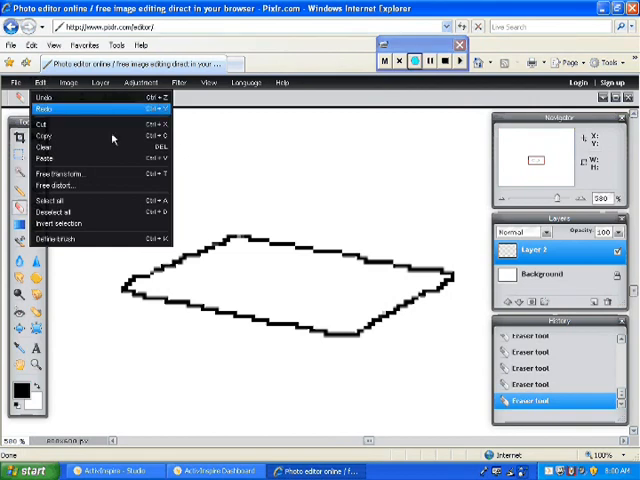